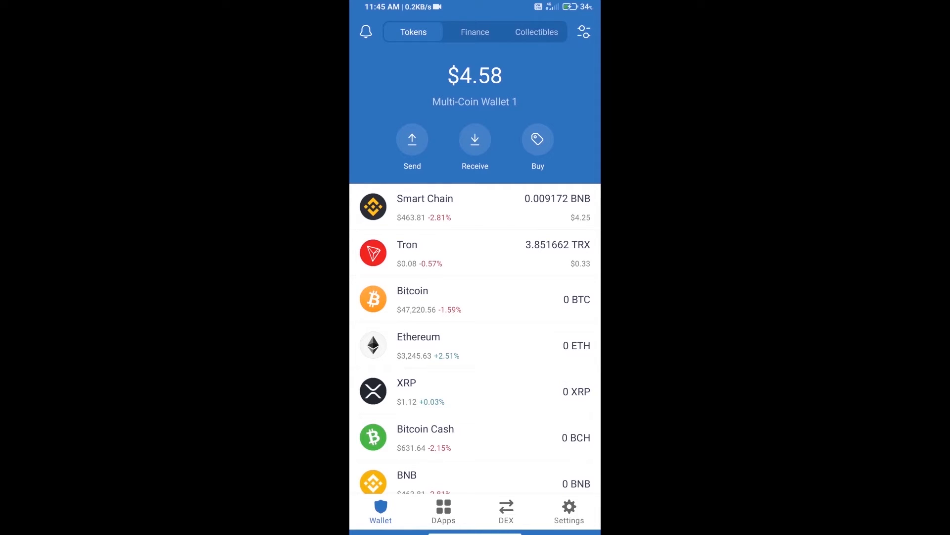
Search the buy-coins list for BNB, then return to the wallet home screen
left_click(536, 139)
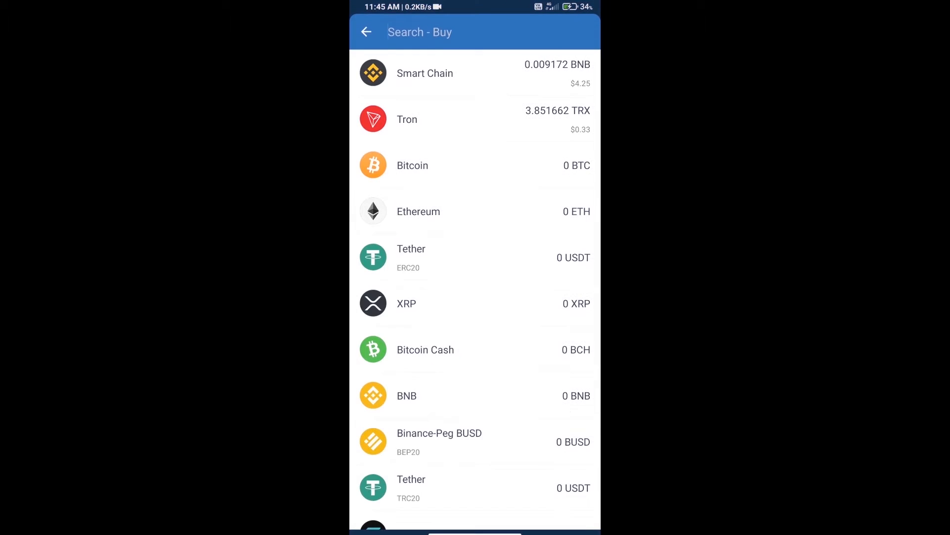
left_click(420, 32)
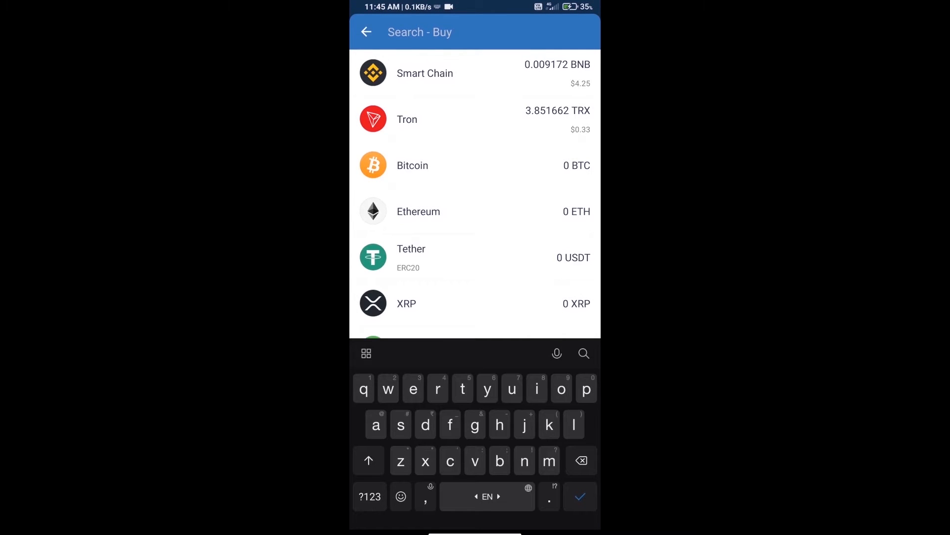
type("bnb")
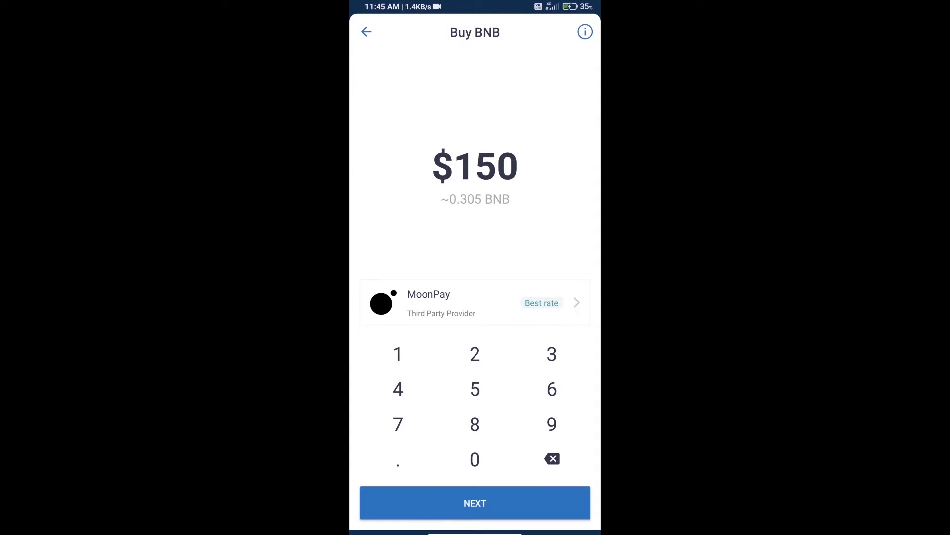
left_click(552, 458)
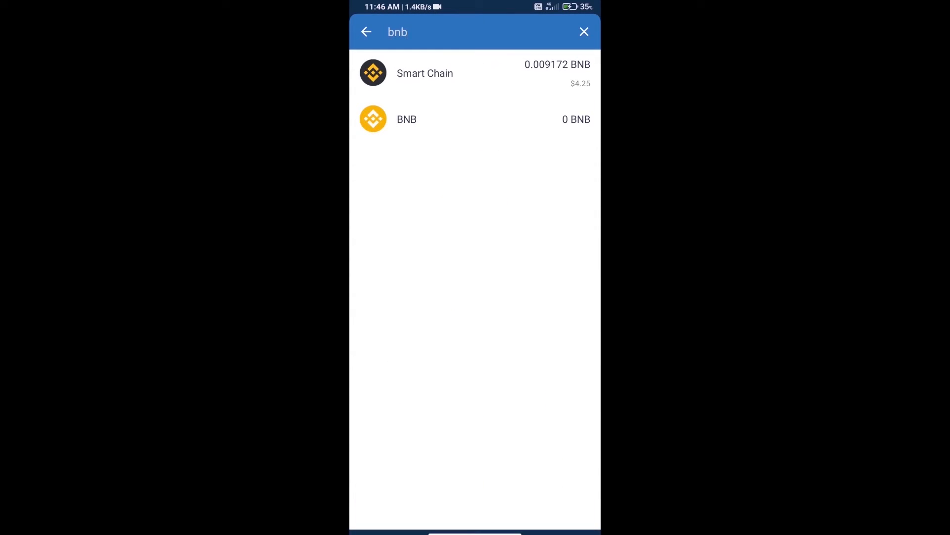
left_click(584, 32)
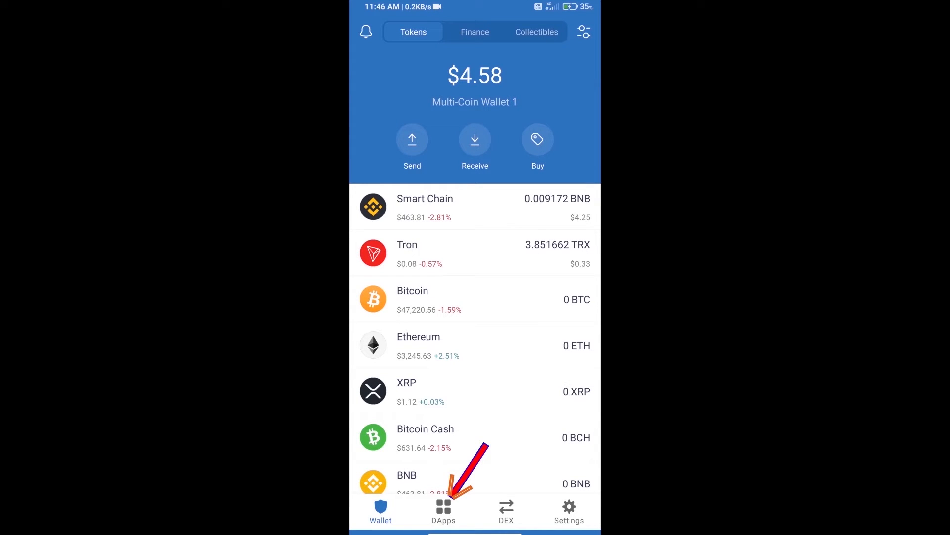
From the DApps browser, connect Trust Wallet to PancakeSwap so the 0.00917245 BNB balance shows
left_click(444, 511)
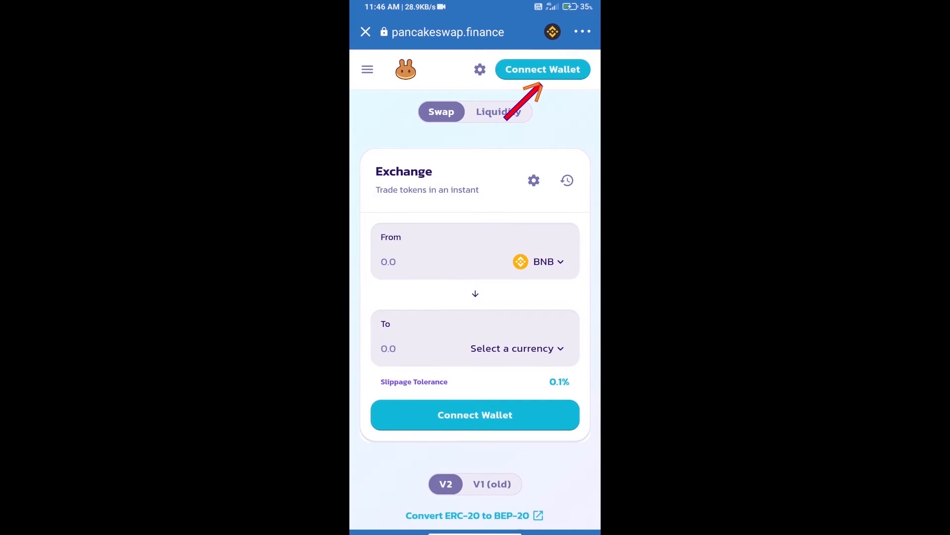
left_click(541, 69)
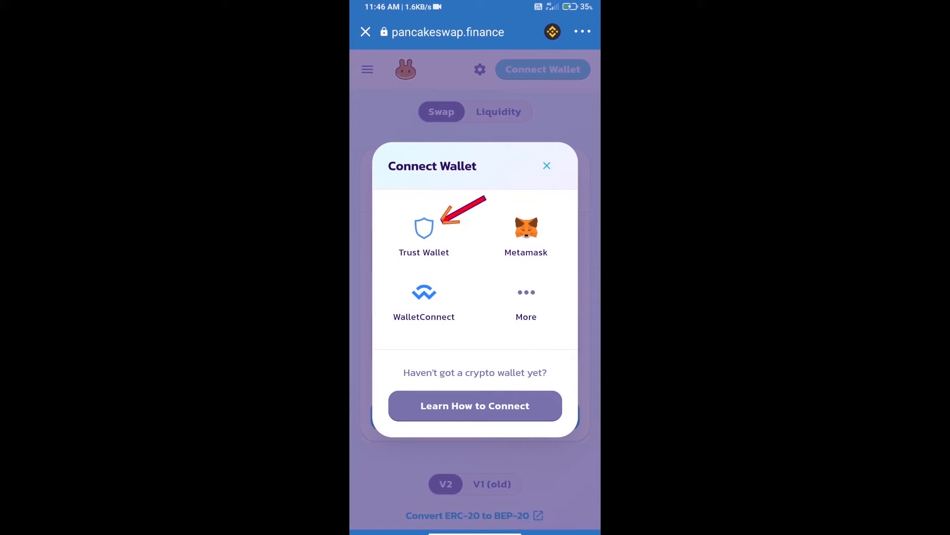
left_click(424, 229)
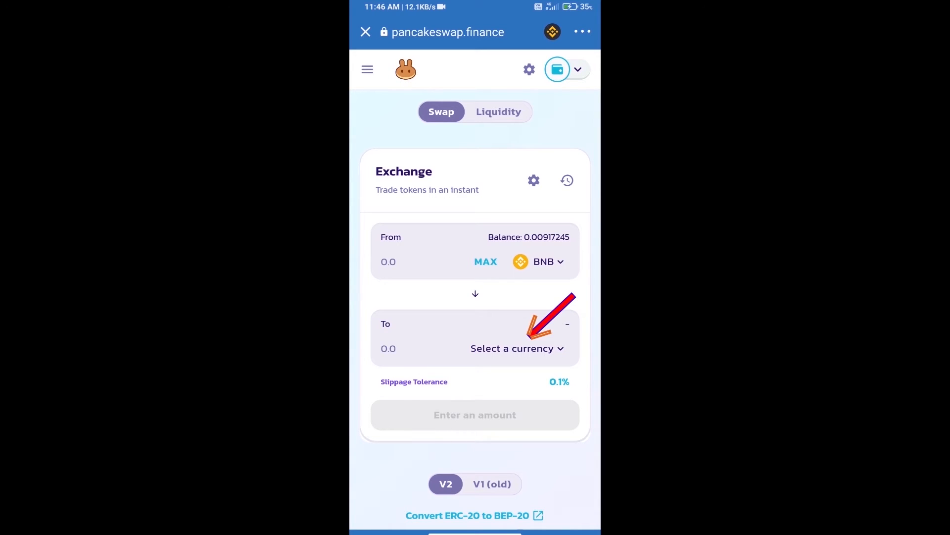
Start choosing the receiving currency, leading to FarmYield Token's CoinMarketCap page
left_click(511, 348)
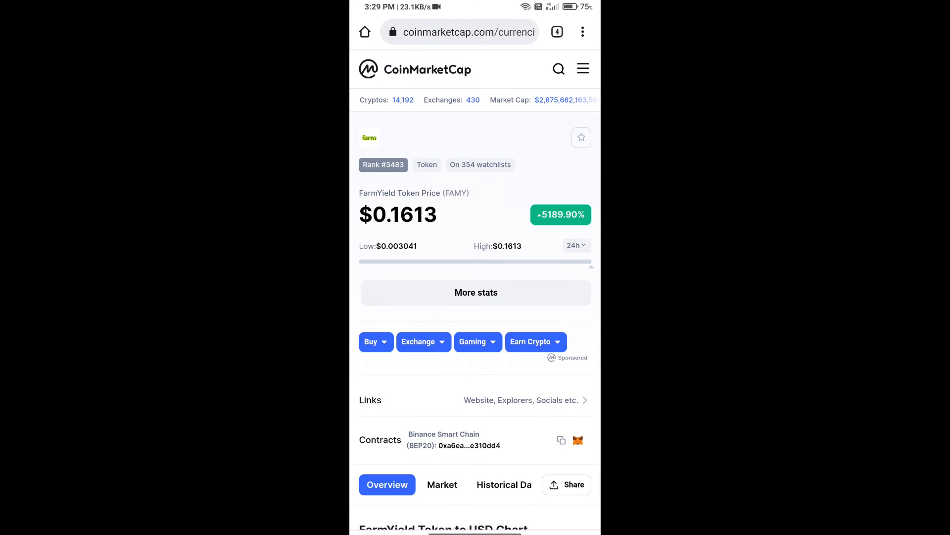
Copy FAMY's BEP20 contract address for PancakeSwap's token search
left_click(560, 440)
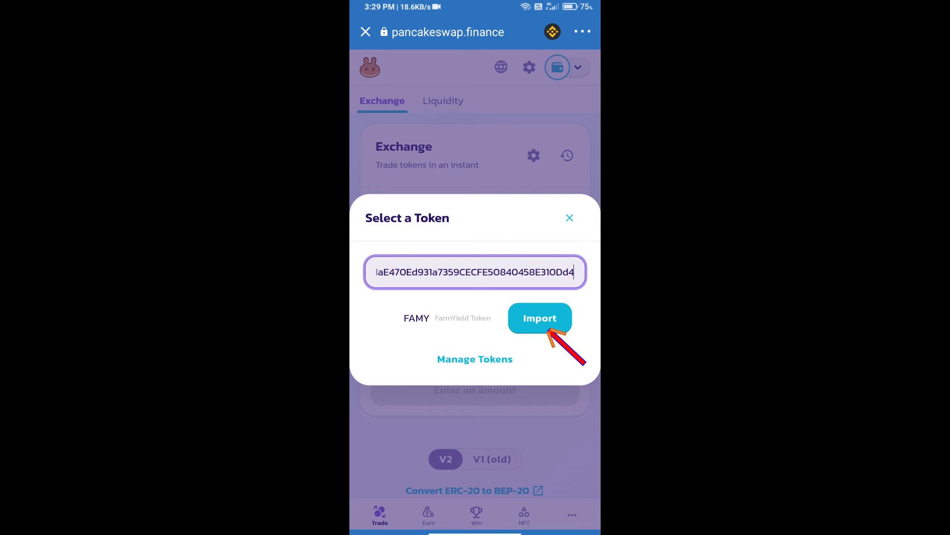
Import FarmYield Token, acknowledging the unknown-token warning, as the token received for BNB
left_click(538, 317)
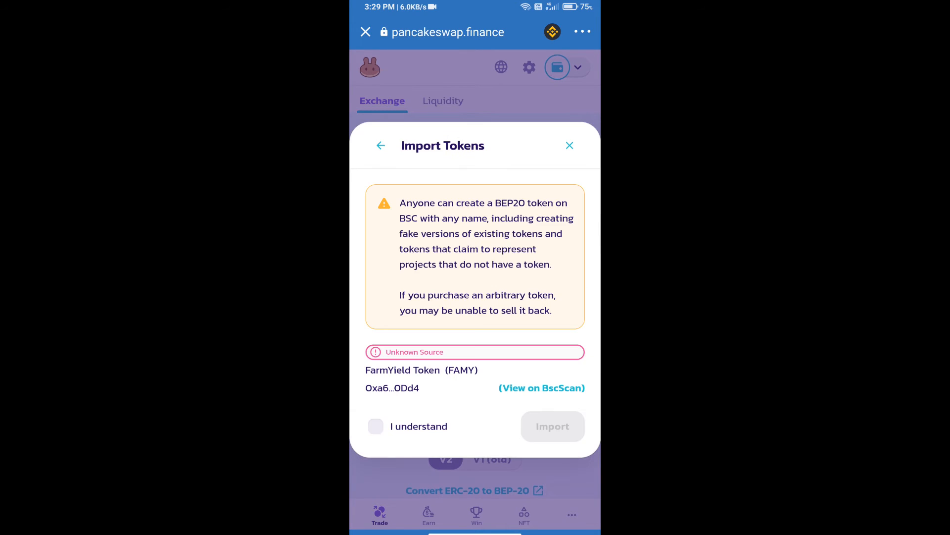
left_click(375, 426)
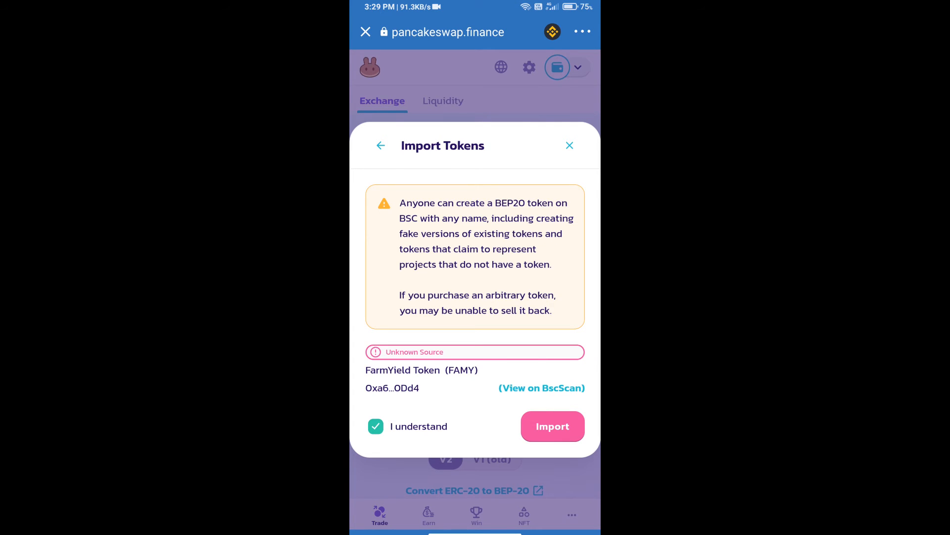
left_click(551, 425)
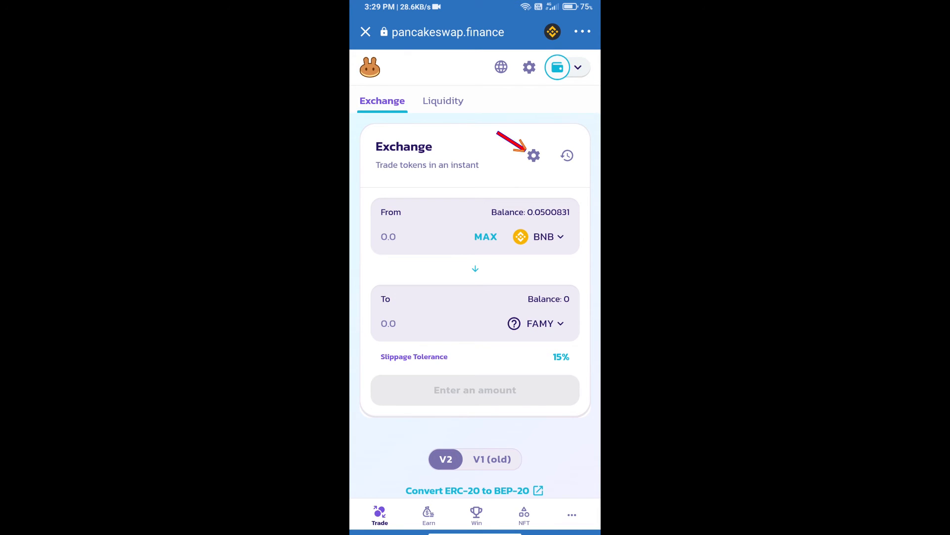
Set slippage tolerance to 1.0% in swap settings and return to the BNB-to-FAMY form
left_click(533, 155)
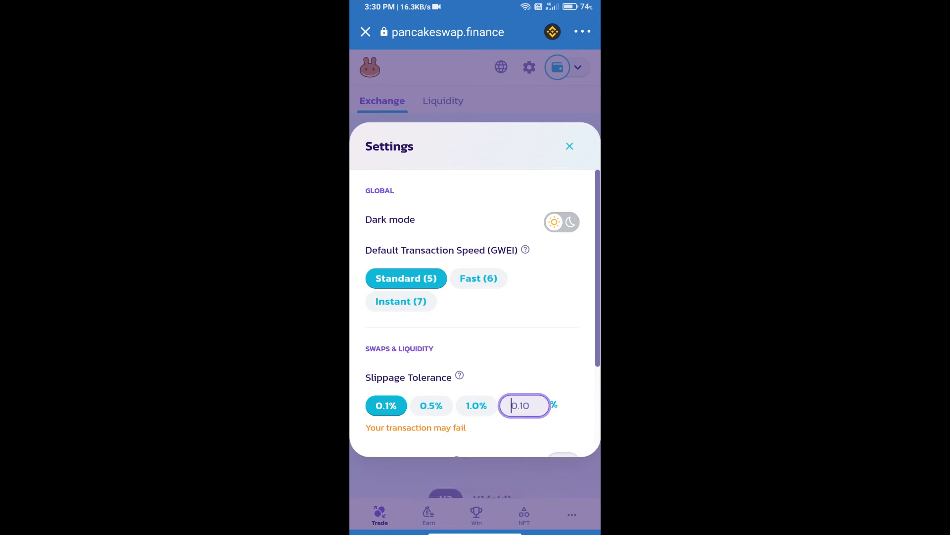
left_click(523, 405)
type("1")
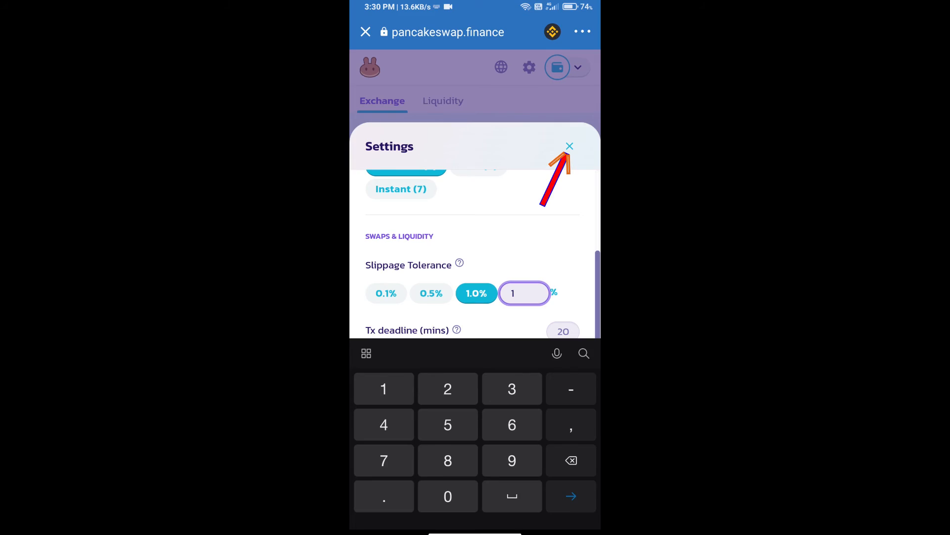
left_click(568, 146)
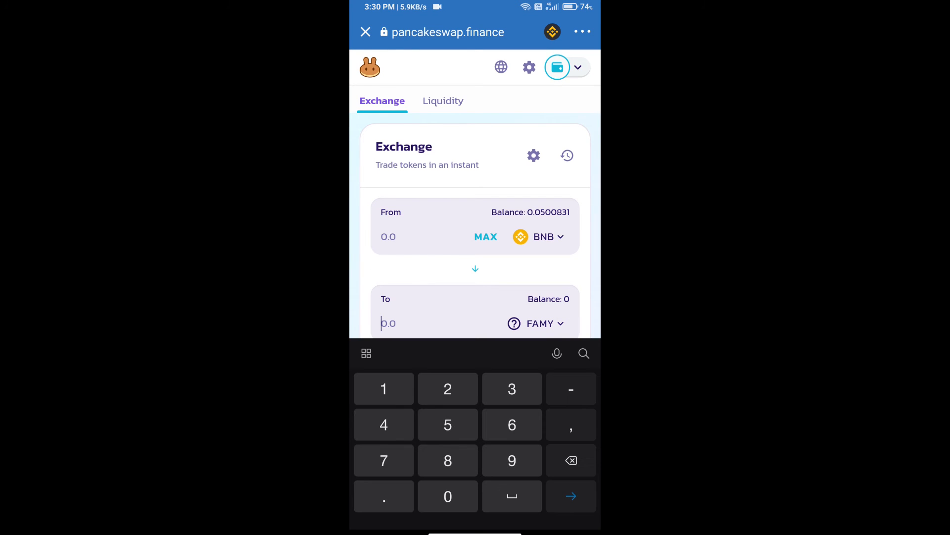
Swap about 0.00216 BNB for 10 FAMY and confirm, bringing up Trust Wallet's approval request
type("10")
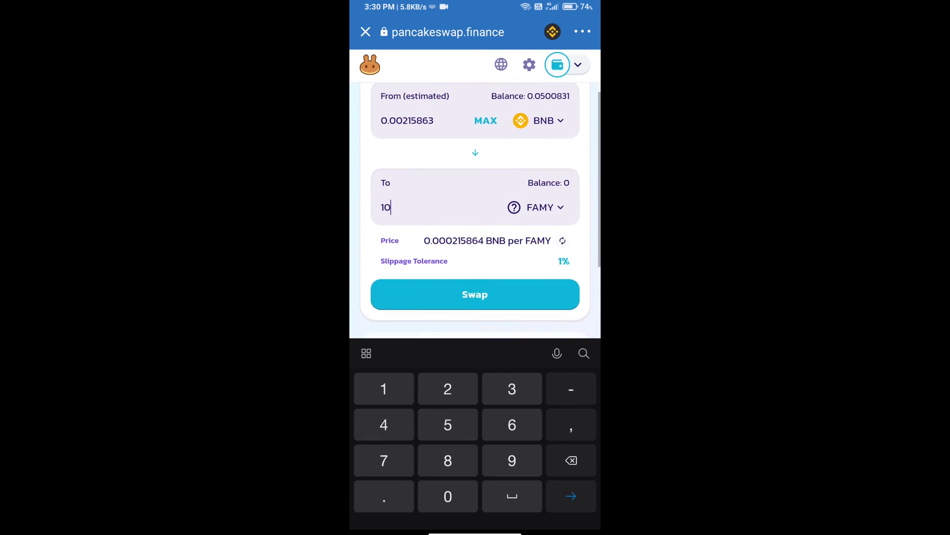
scroll("down", 3)
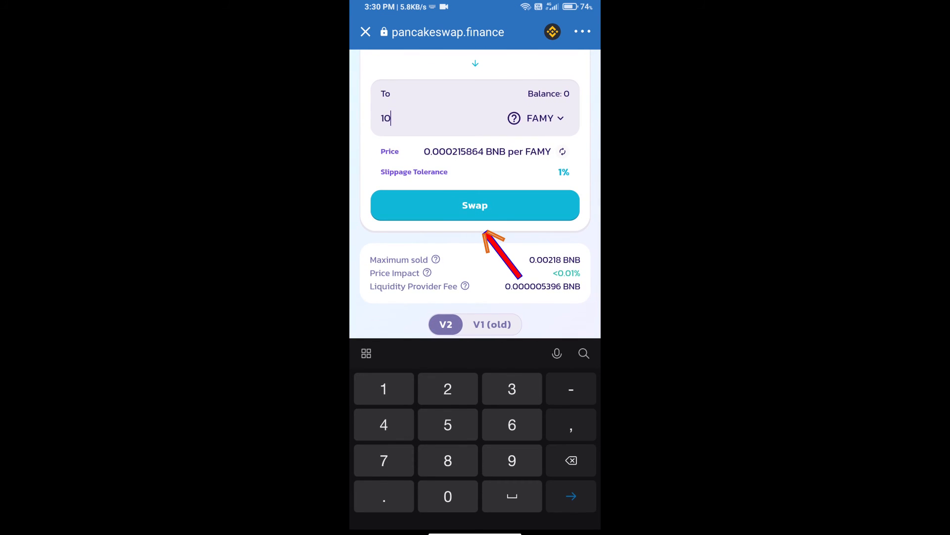
left_click(474, 205)
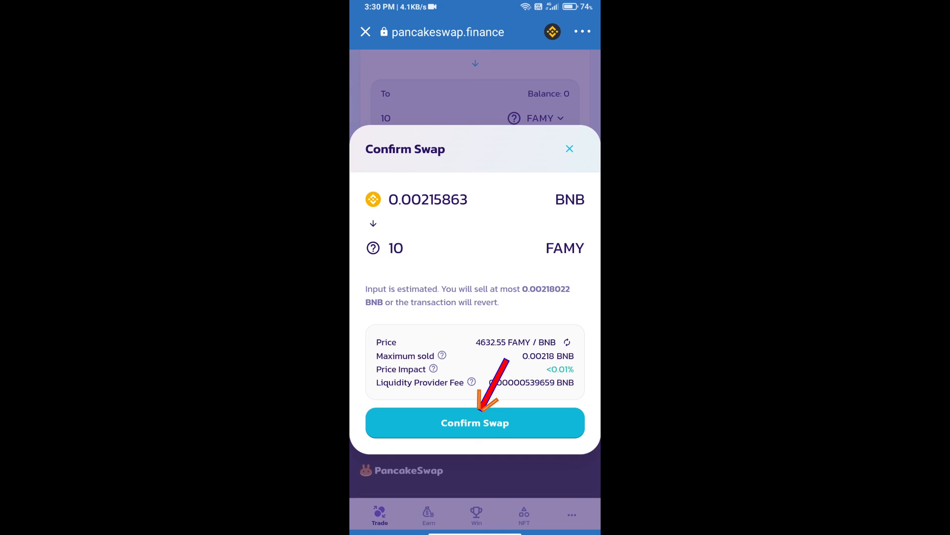
left_click(474, 422)
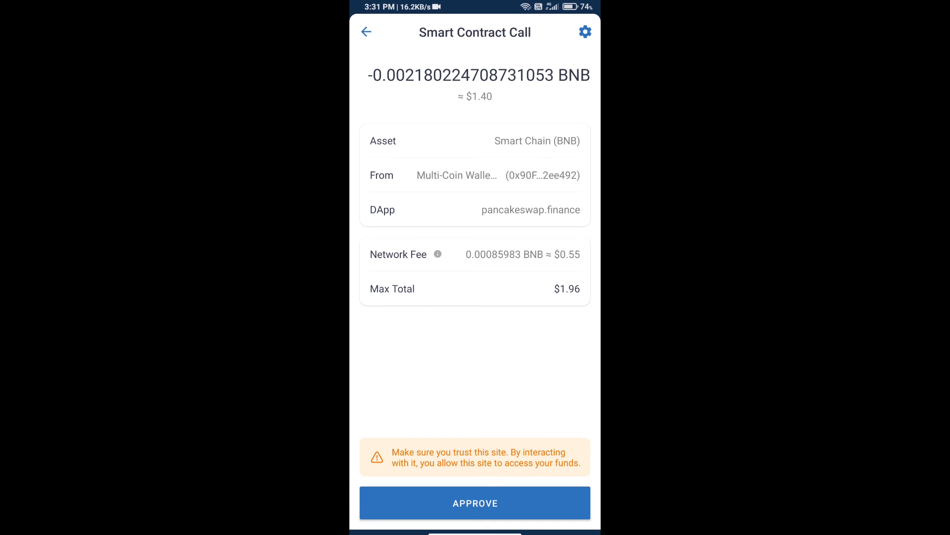